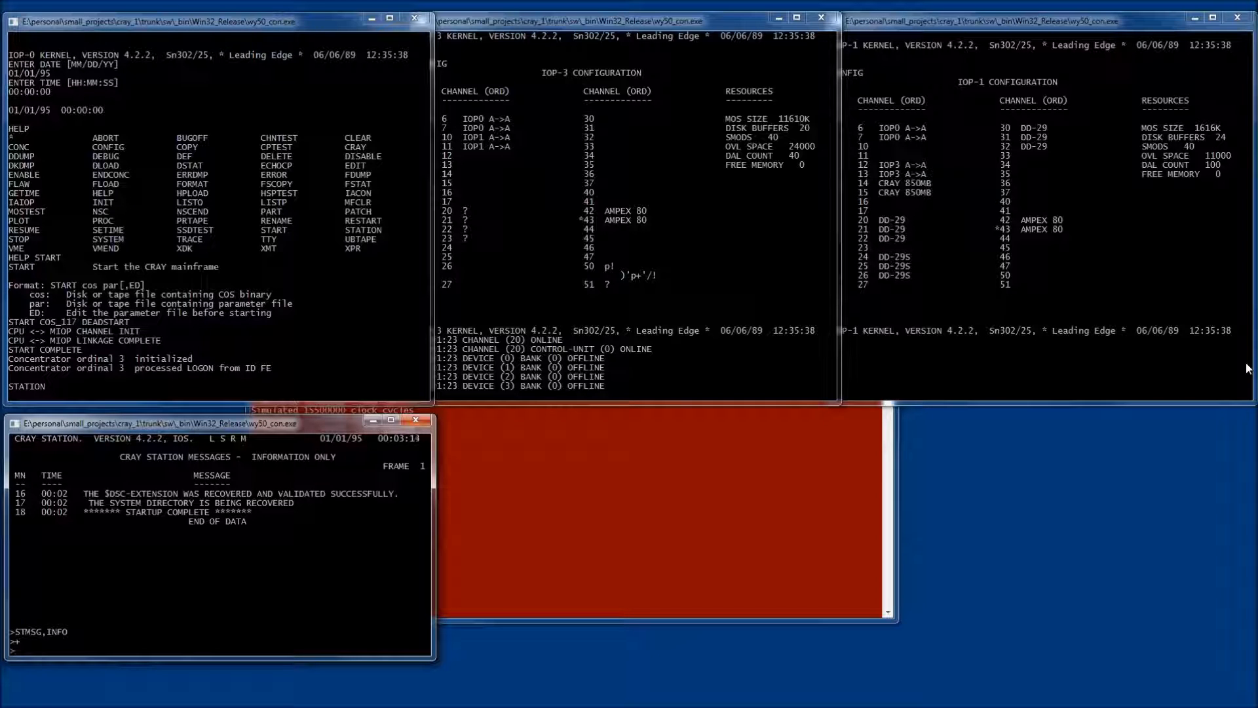
pyautogui.moveTo(1160, 264)
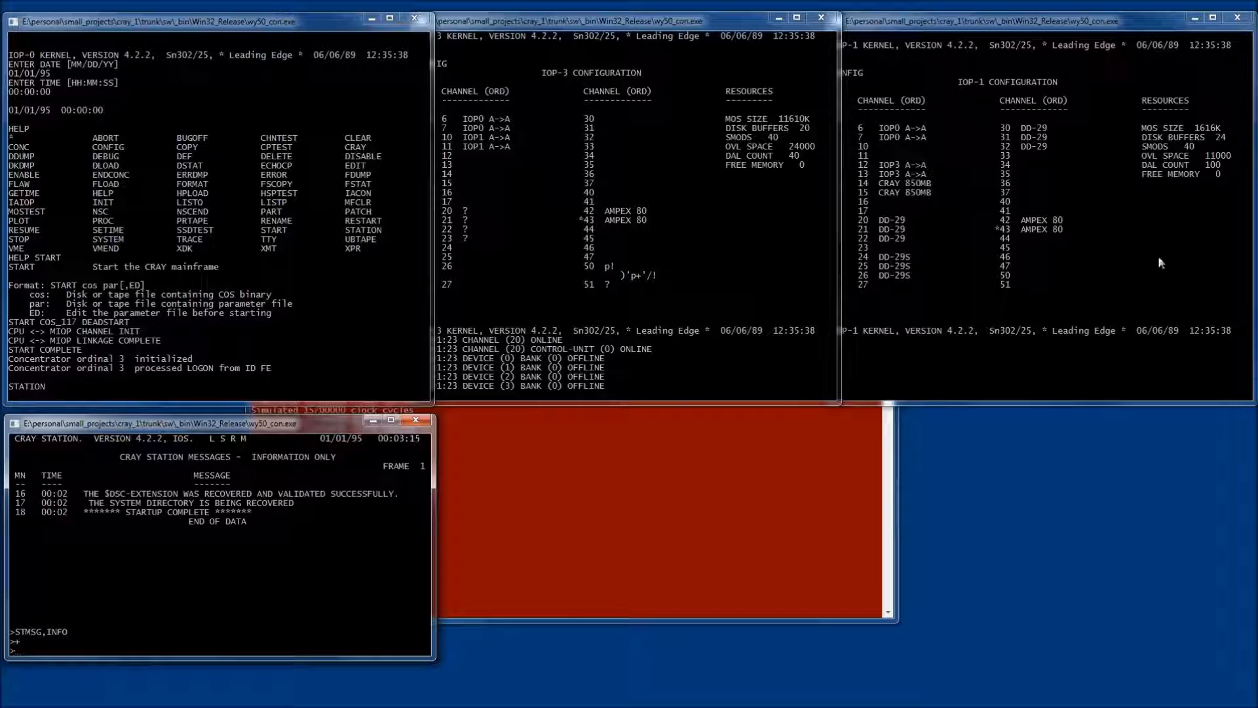
pyautogui.moveTo(1100, 243)
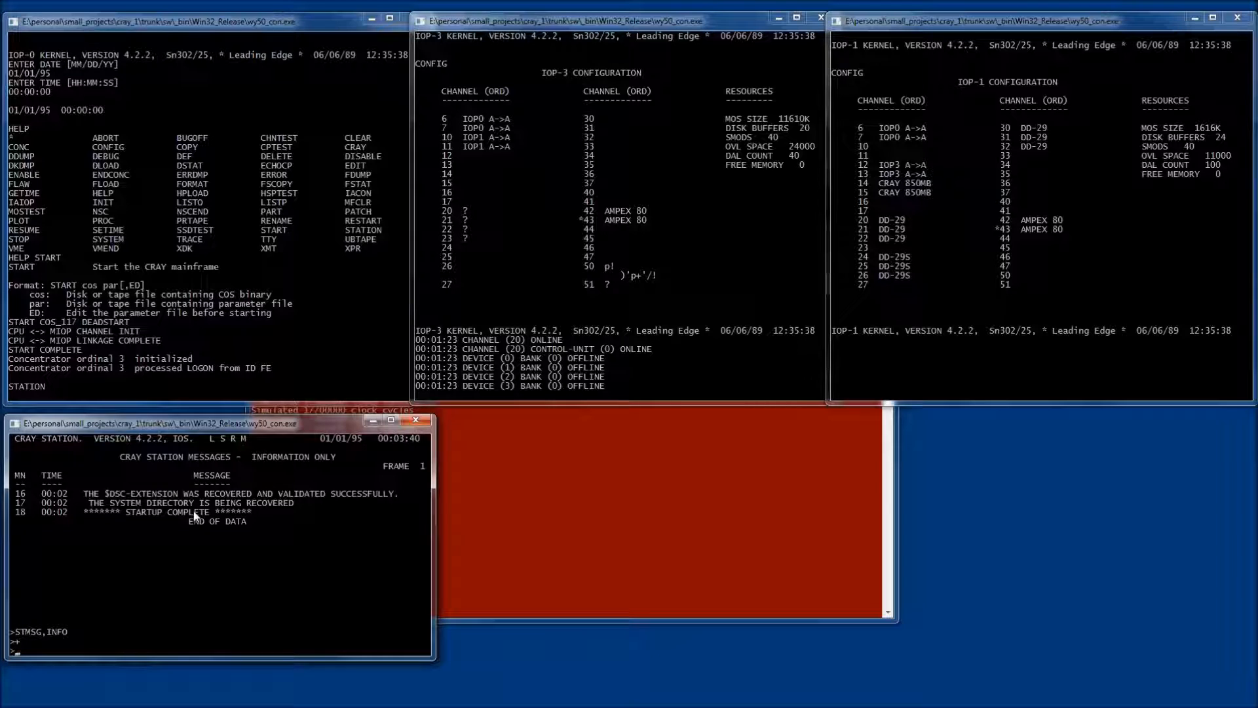
# Enter CONSOLE,1 at the station prompt to open a second Cray Station console
pyautogui.write('CONSOLE,1')
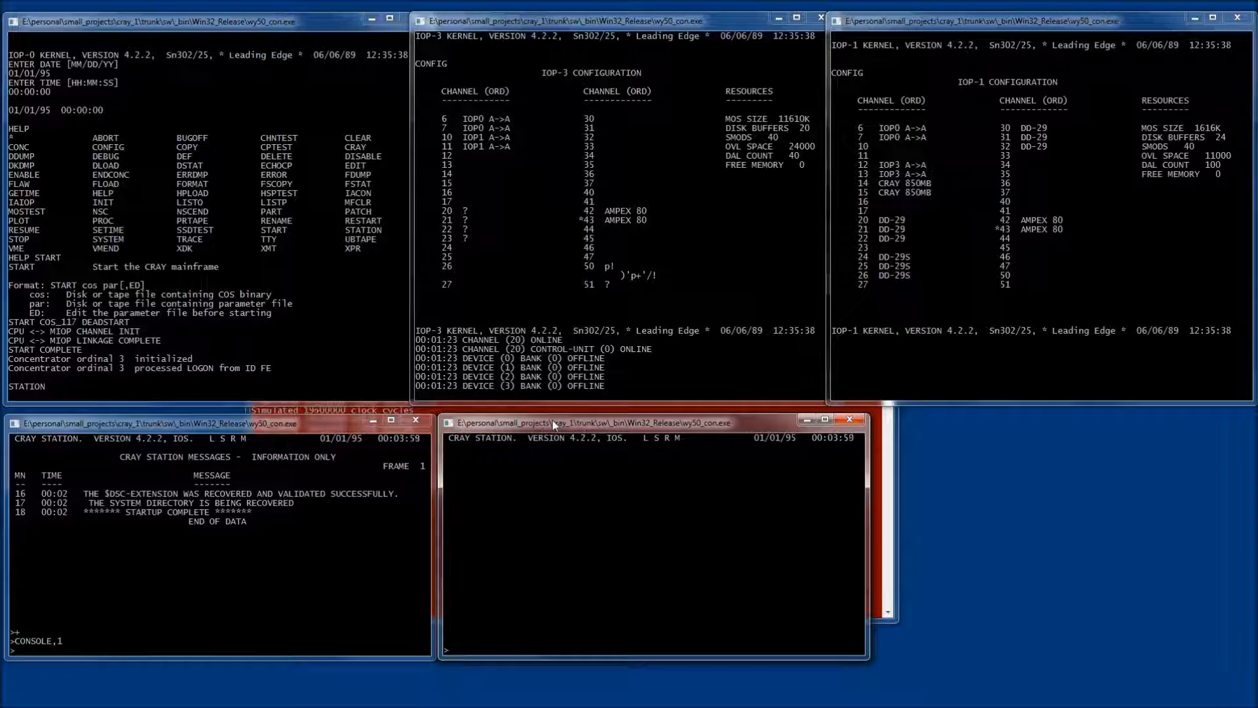
# Run STATCLASS in the new console to list the five job classes
pyautogui.write('STATCLASS')
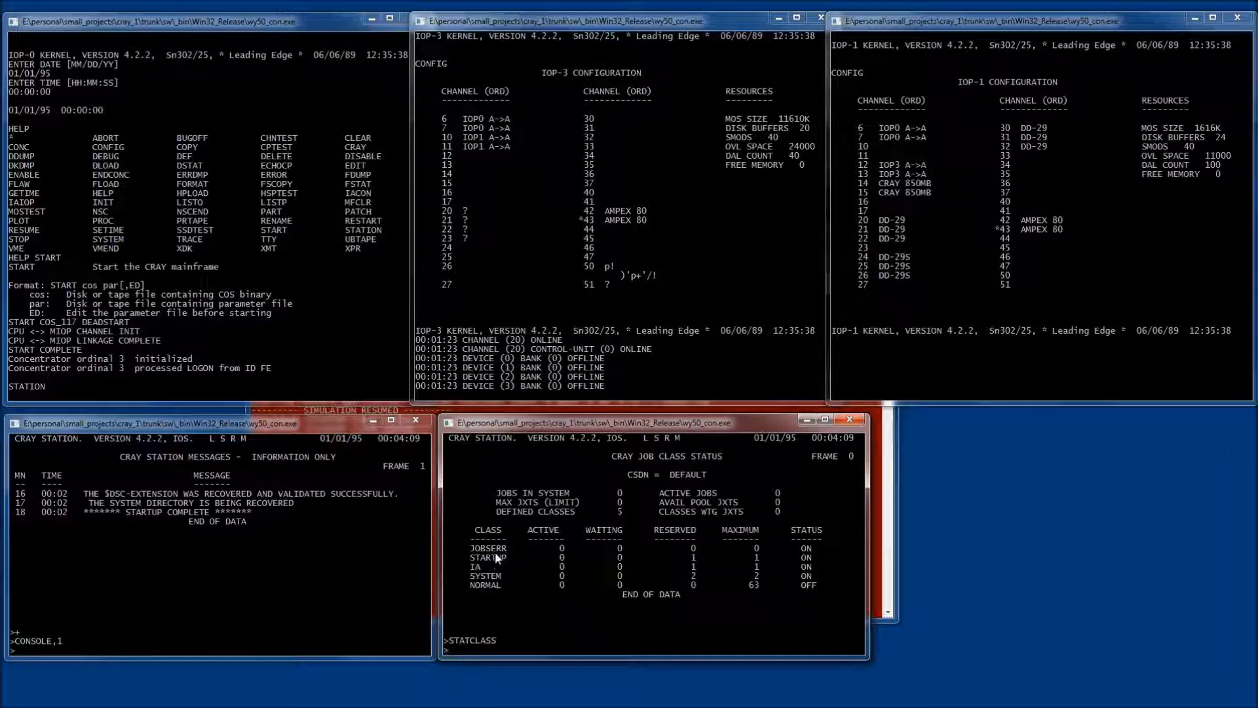
pyautogui.moveTo(484, 566)
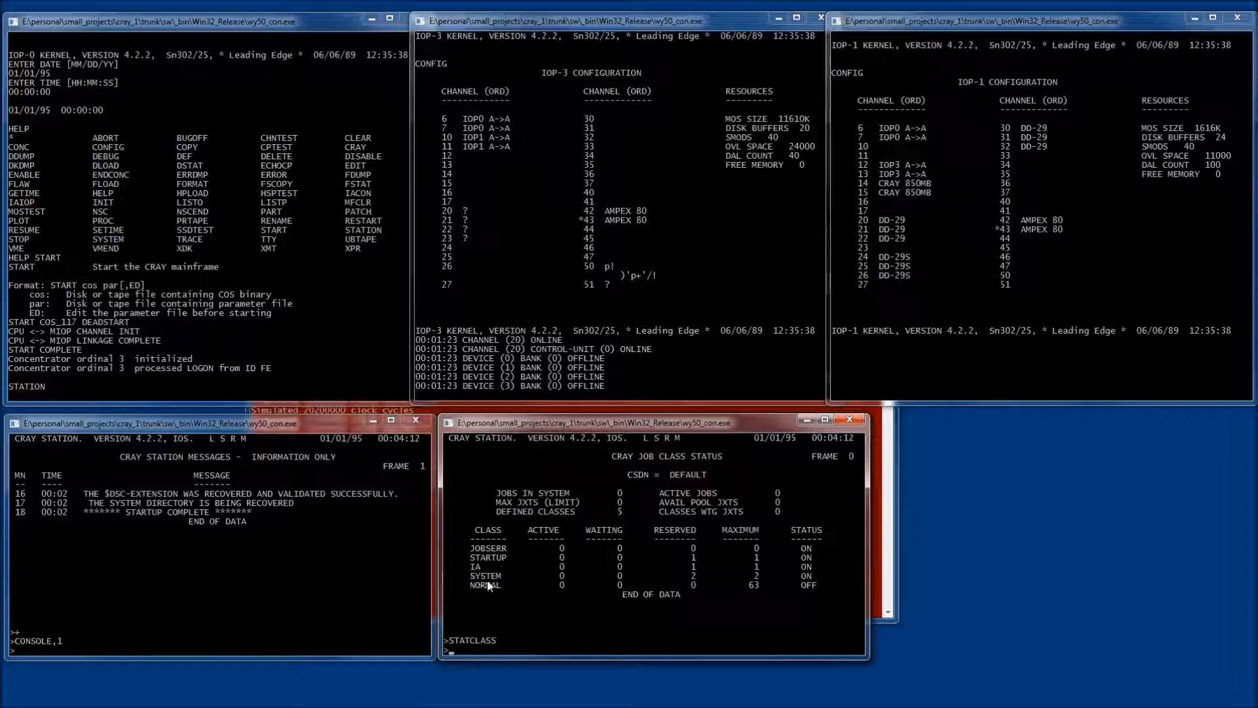
pyautogui.moveTo(506, 594)
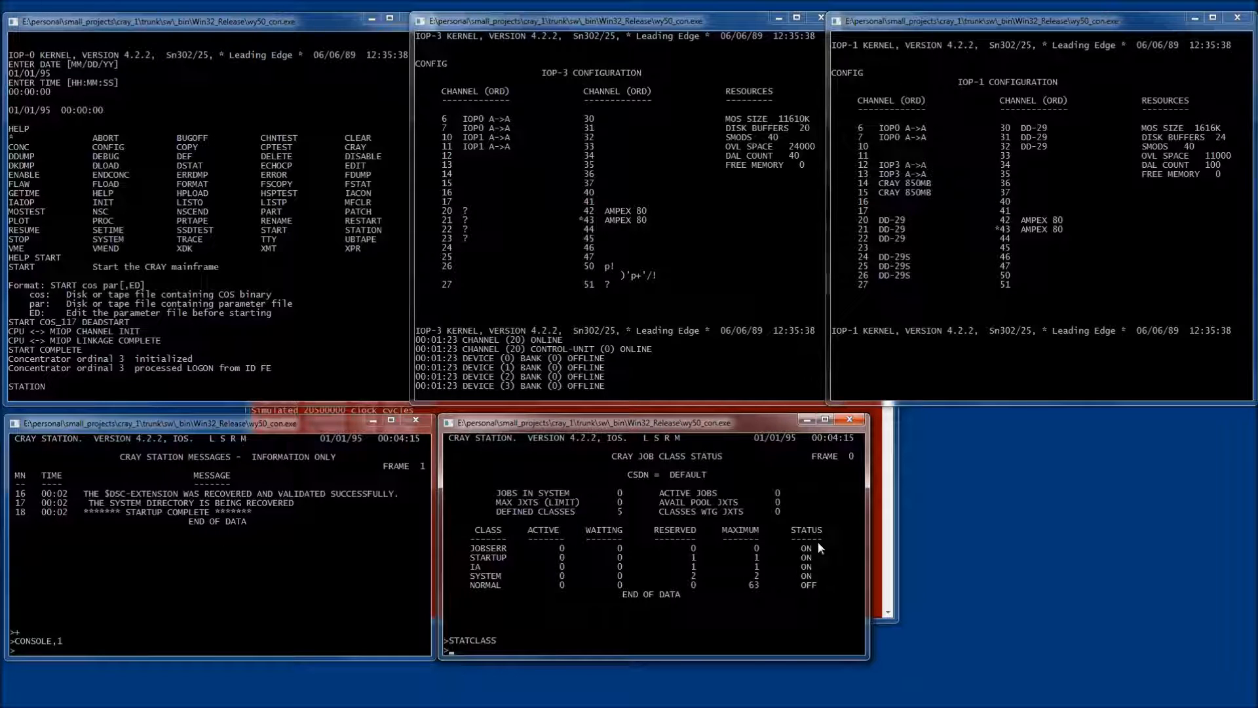
pyautogui.moveTo(842, 564)
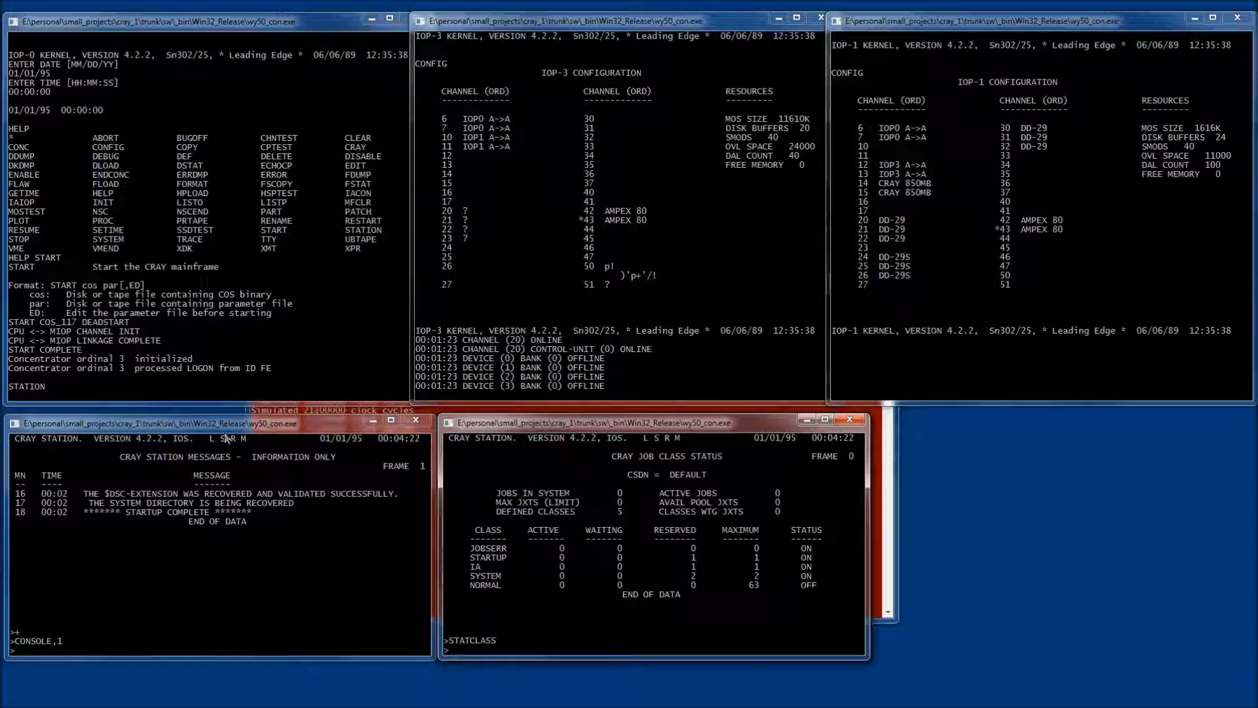
# Open a third console with CONSOLE,2 and run STATUS to show an empty job queue
pyautogui.write('CONSOLE,2')
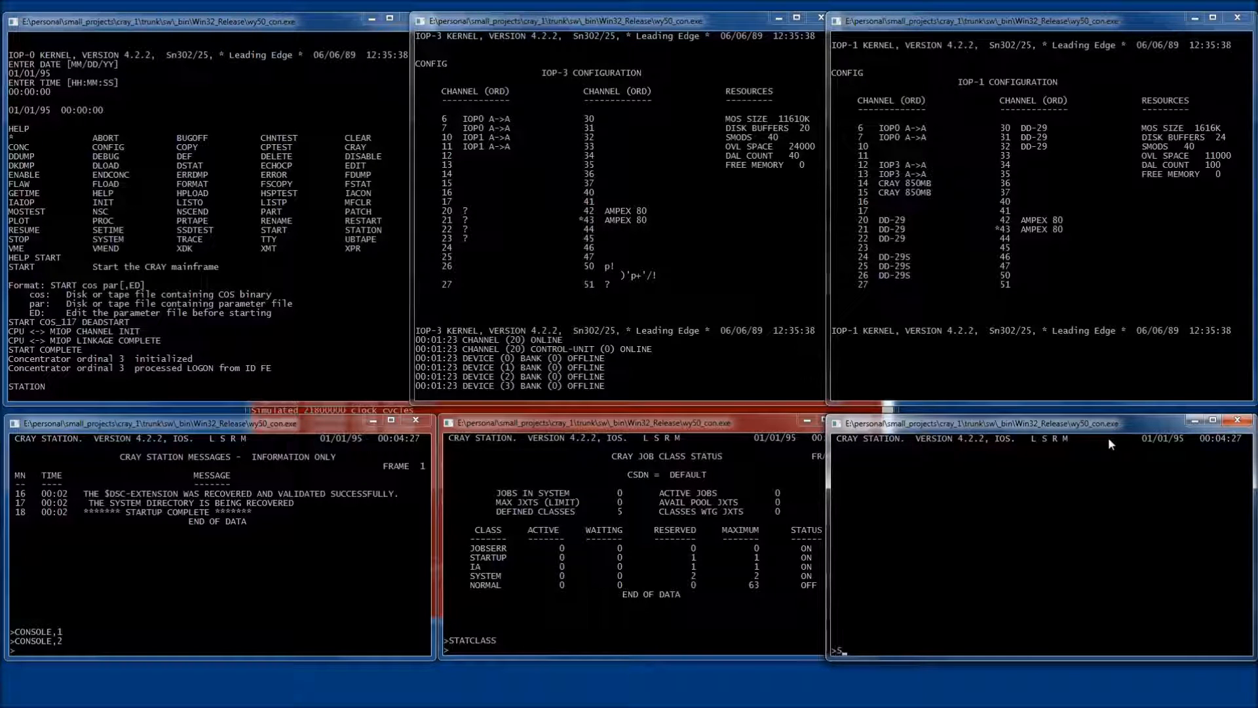
pyautogui.write('STATUS')
pyautogui.click(219, 395)
pyautogui.write('FSTAT')
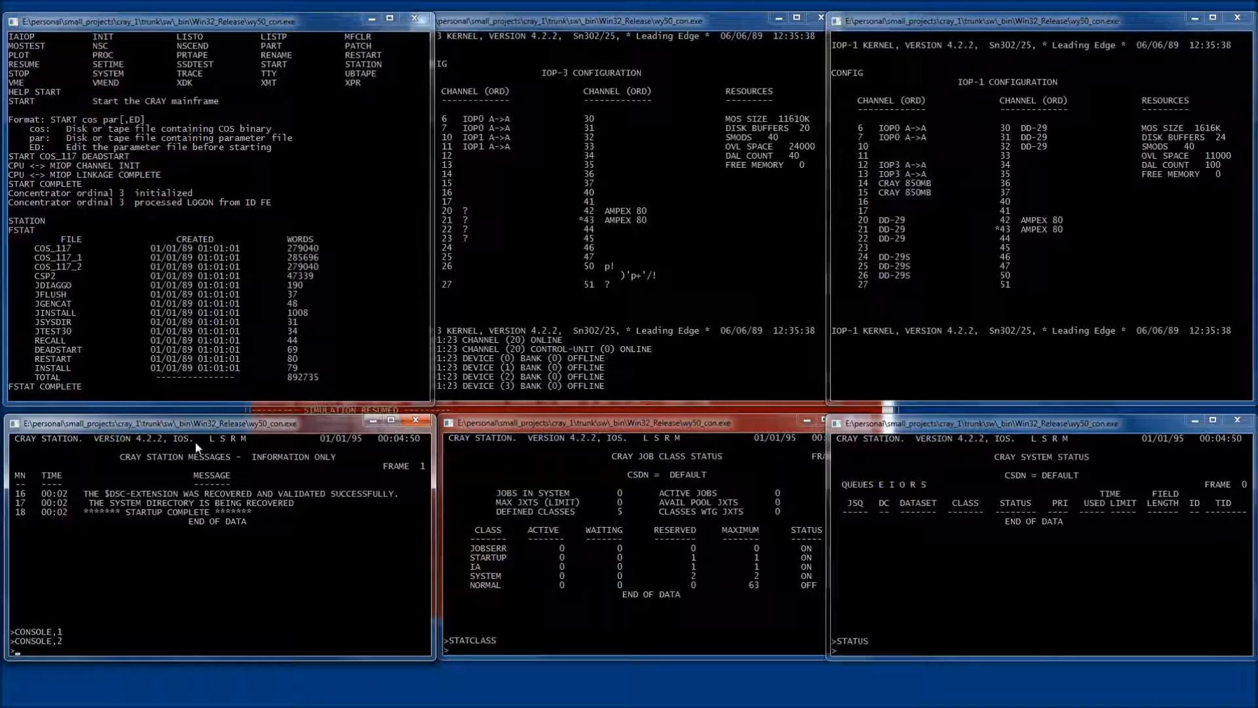
# Submit JTEST30 and switch the NORMAL job class on with CLASS,NORMAL,ON
pyautogui.write('SUBMI')
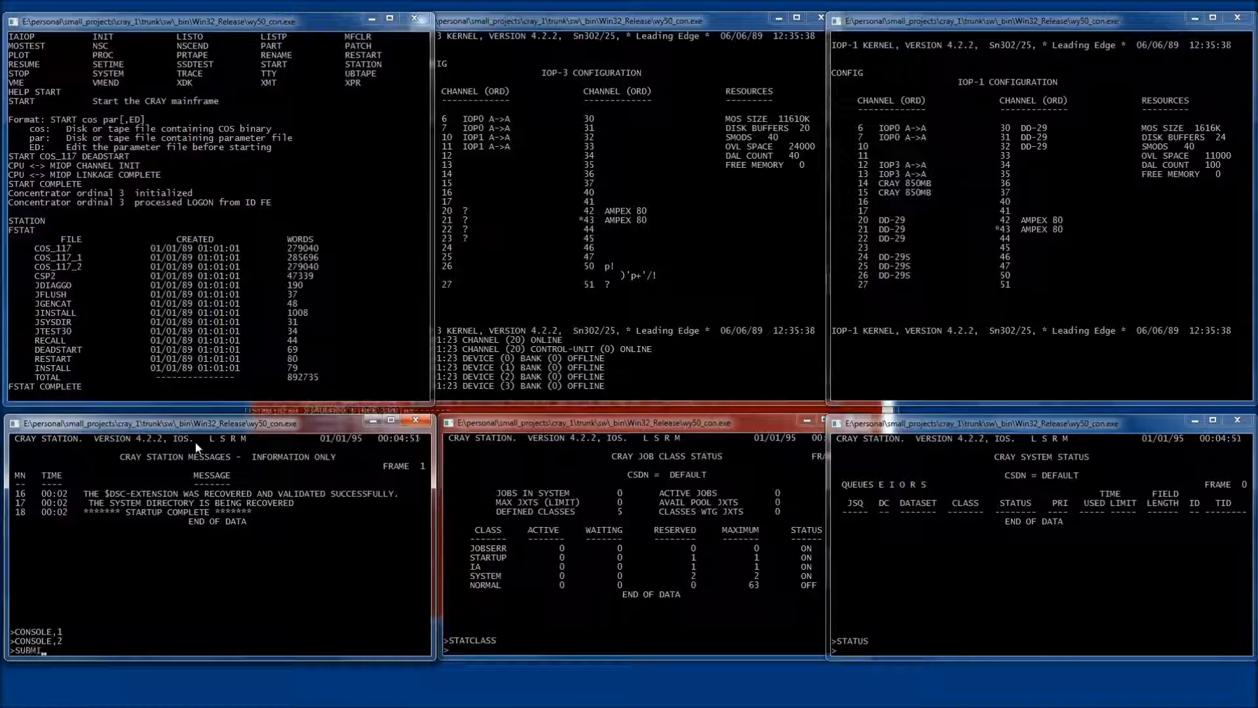
pyautogui.write('JTEST30')
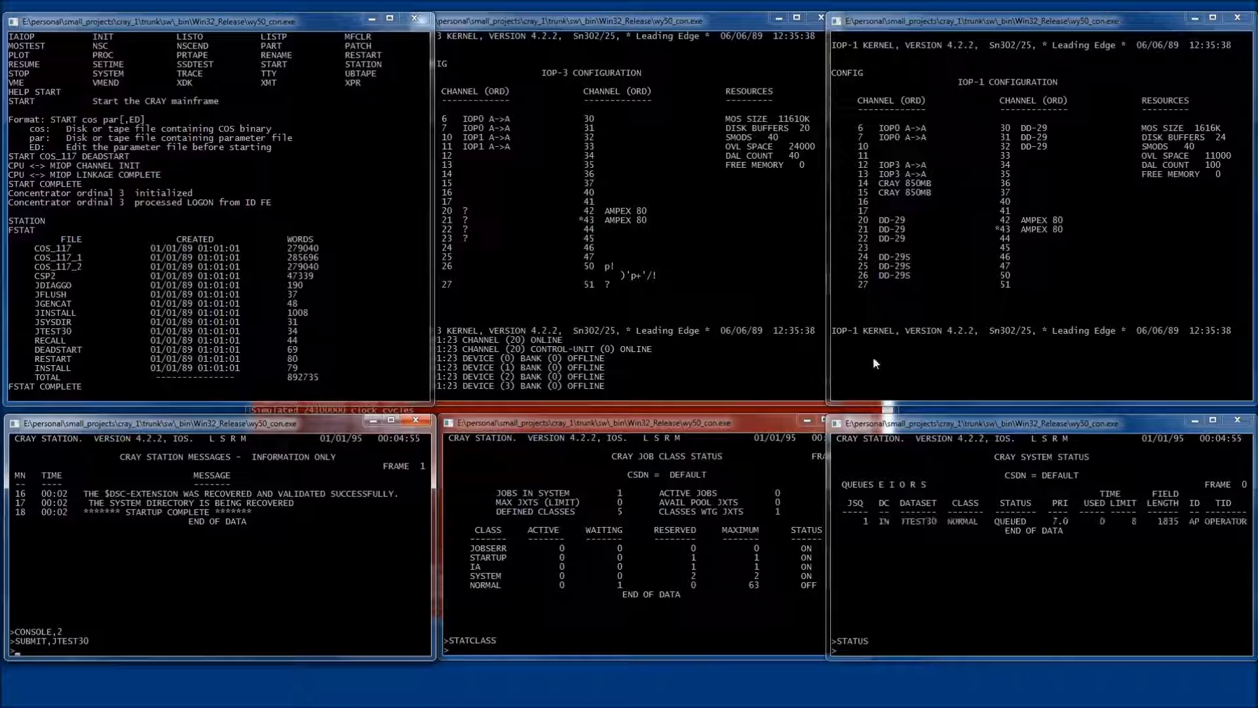
pyautogui.moveTo(951, 542)
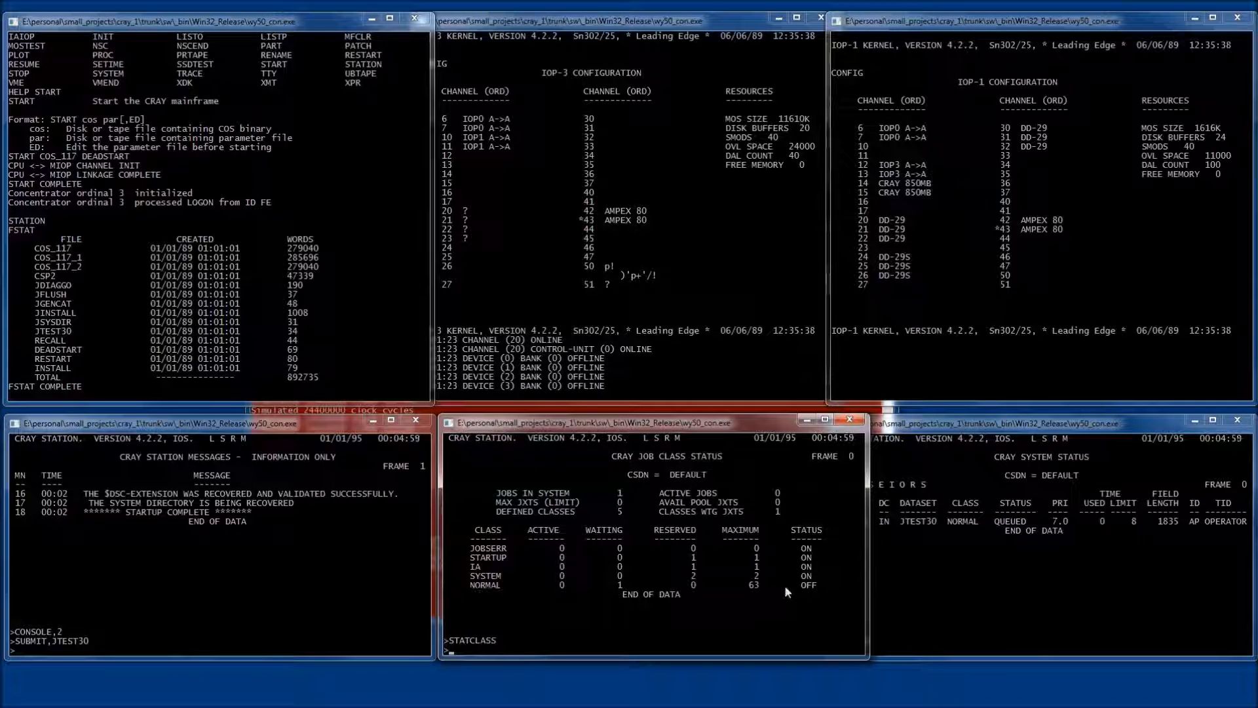
pyautogui.write('CLASS,NORMAL,ON')
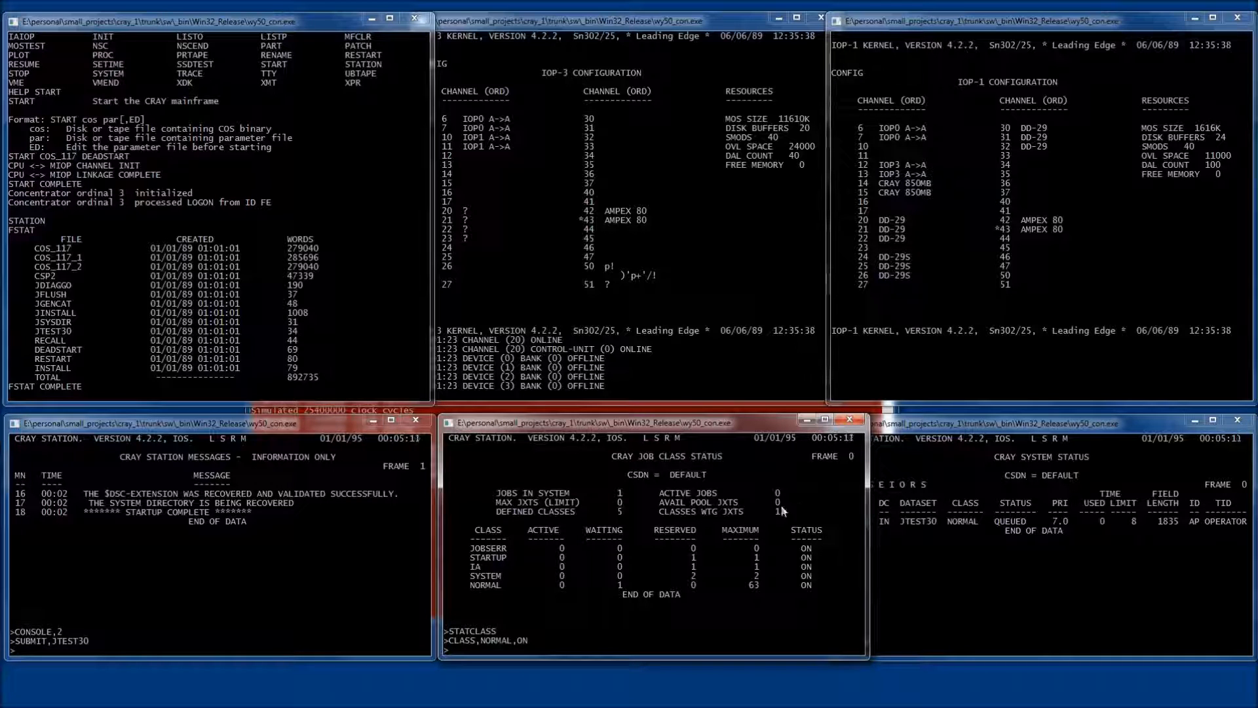
pyautogui.moveTo(773, 509)
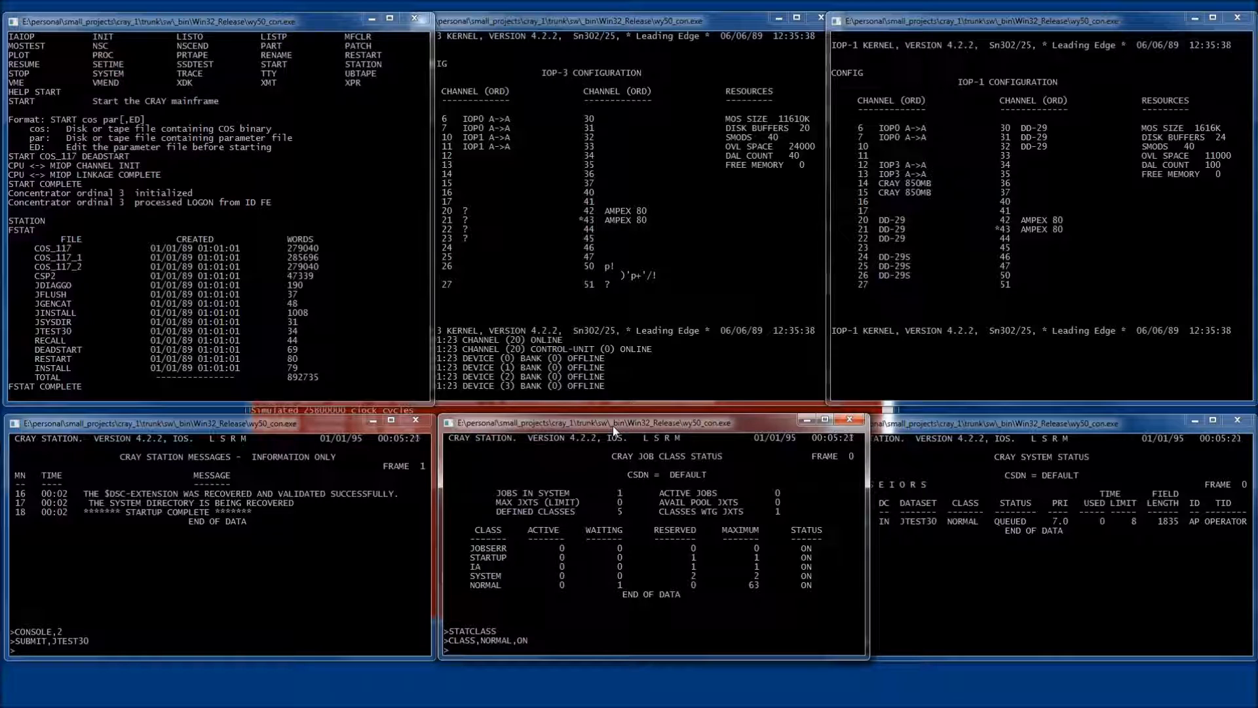
pyautogui.write('LIMIT,5')
pyautogui.click(1042, 644)
pyautogui.write('STATUS')
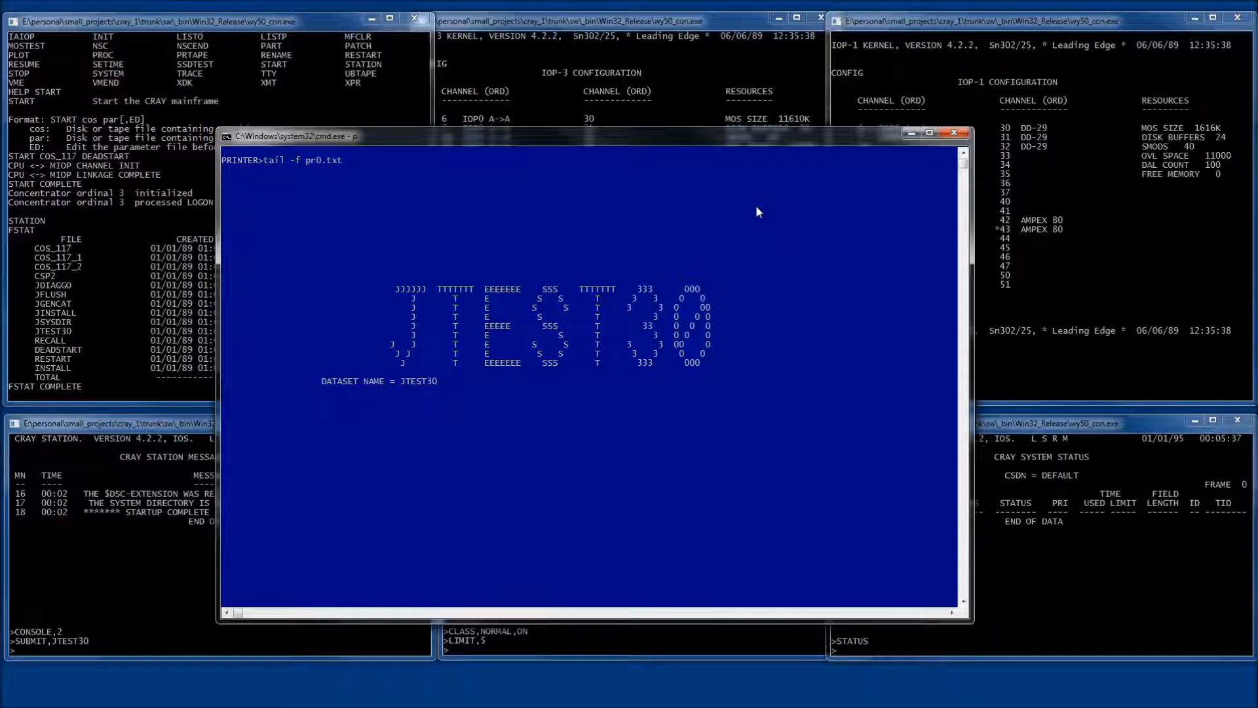
pyautogui.moveTo(327, 191)
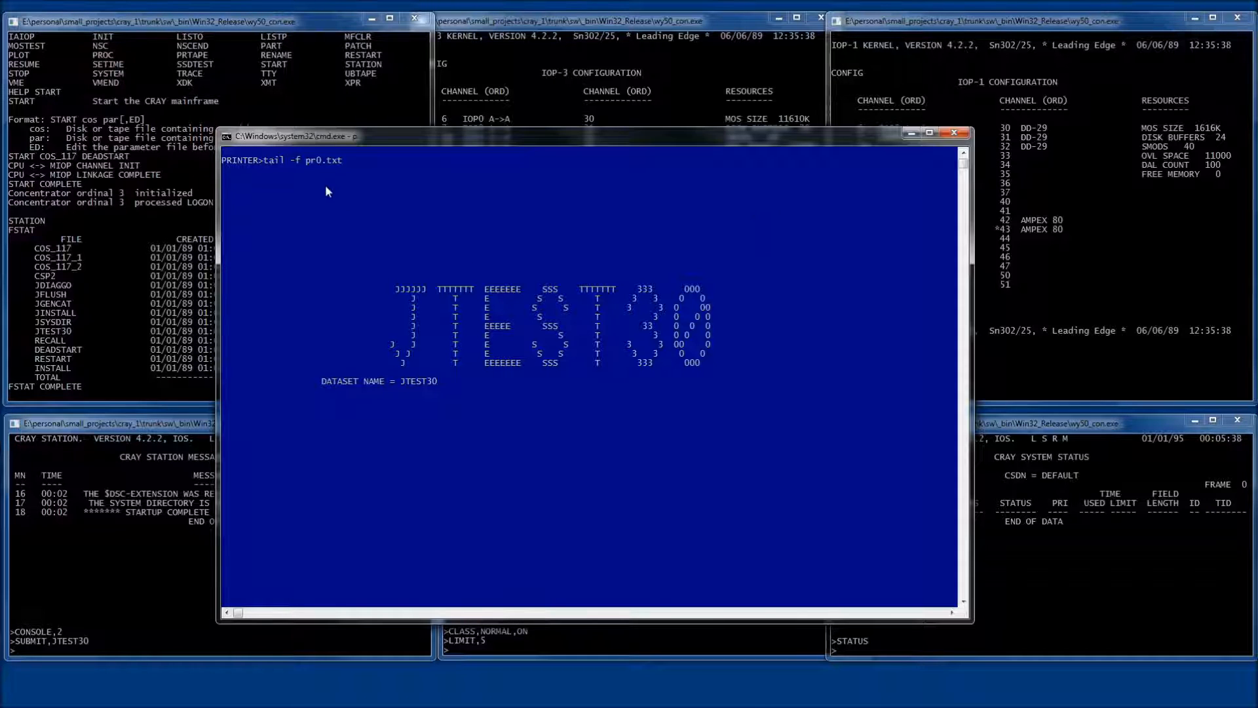
pyautogui.moveTo(511, 309)
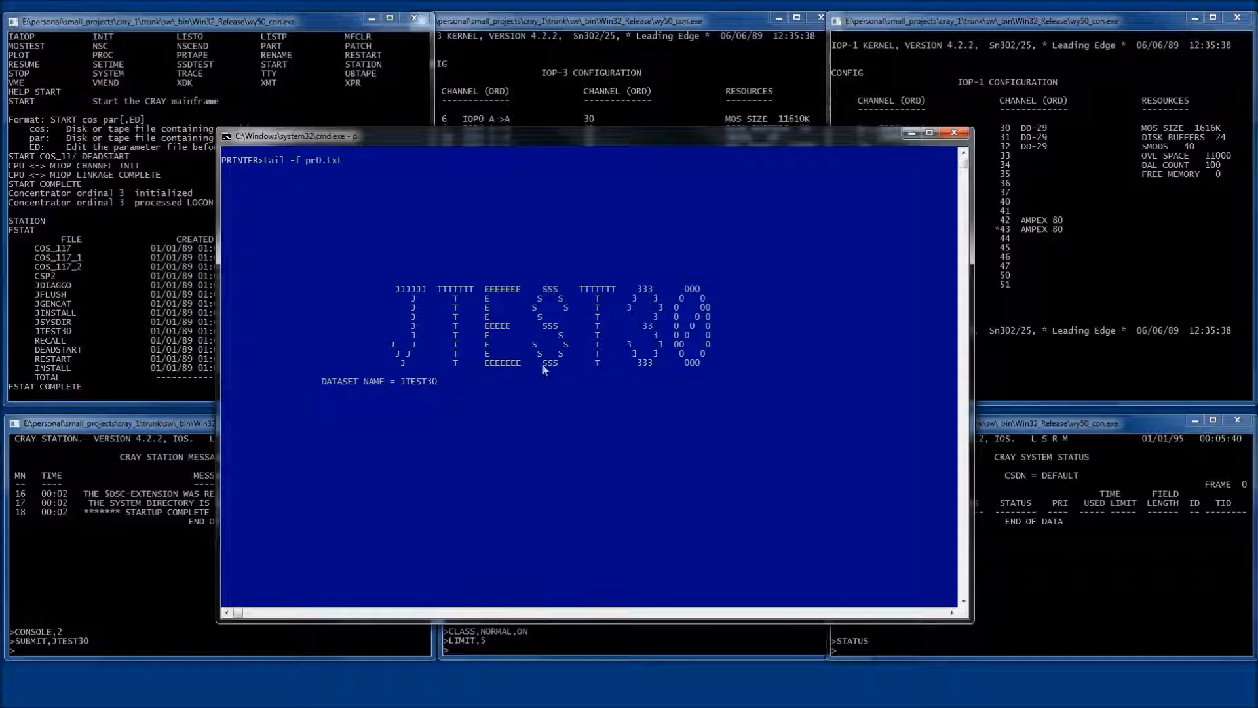
pyautogui.moveTo(367, 300)
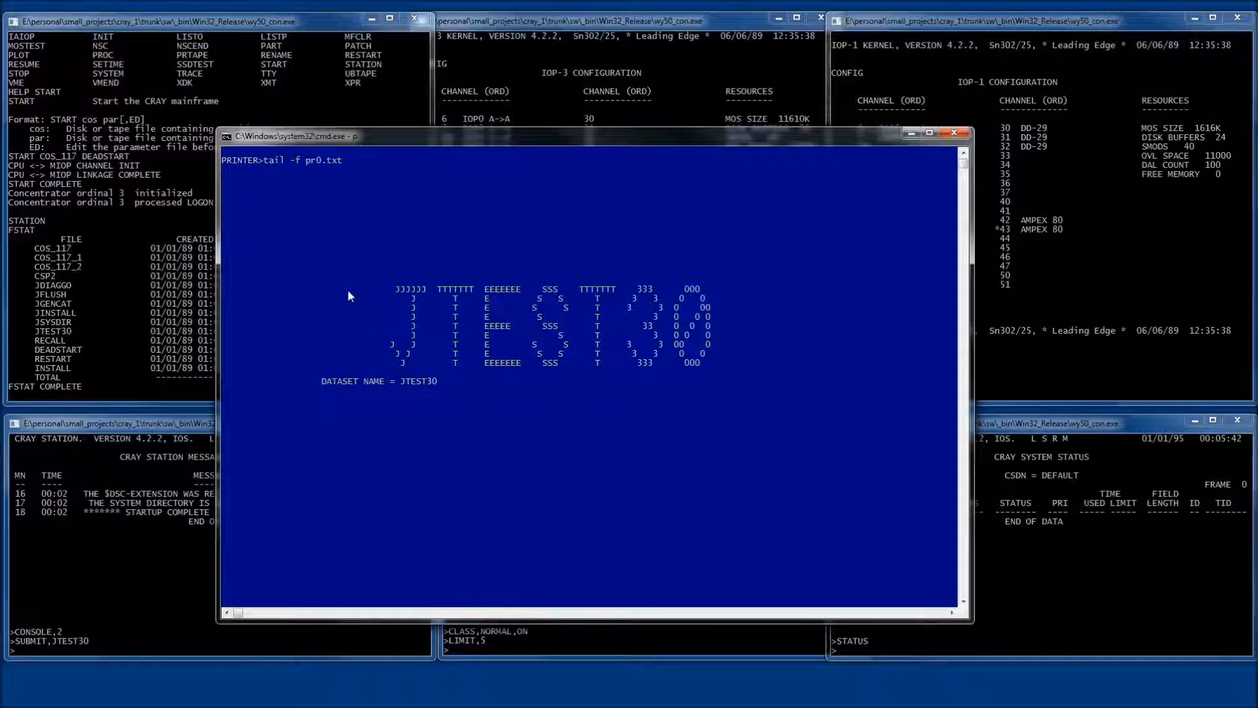
pyautogui.moveTo(547, 270)
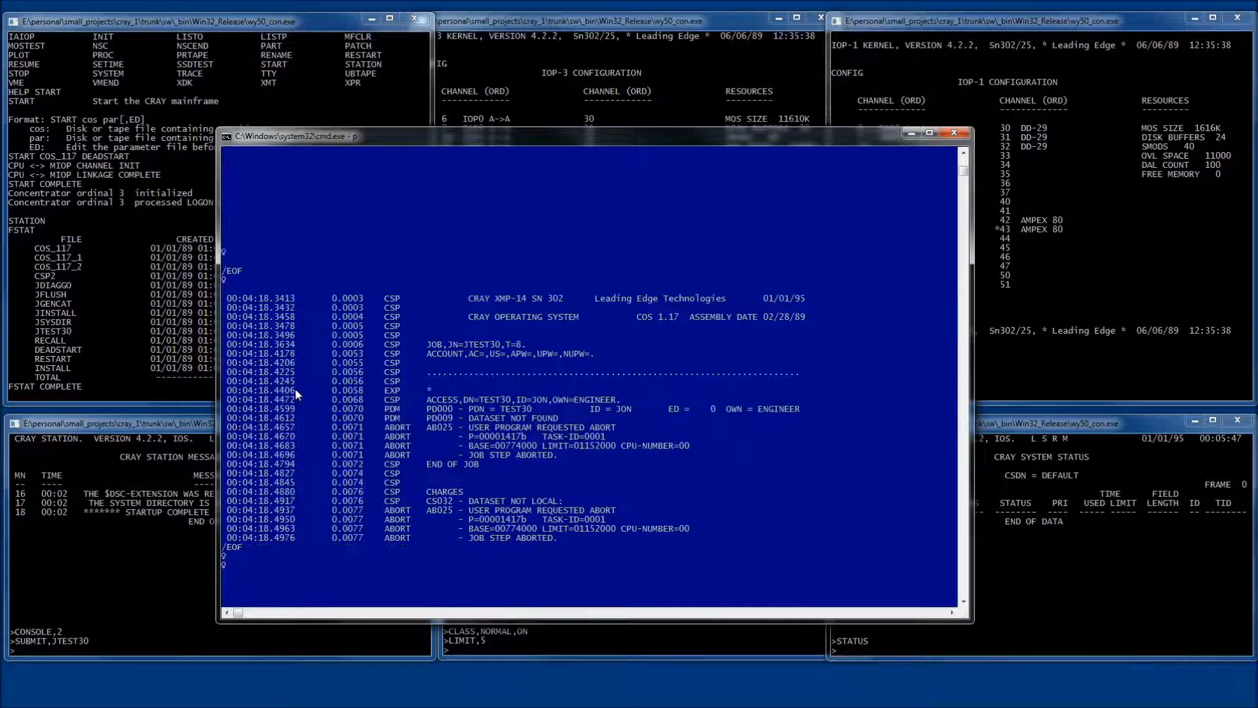
pyautogui.moveTo(537, 328)
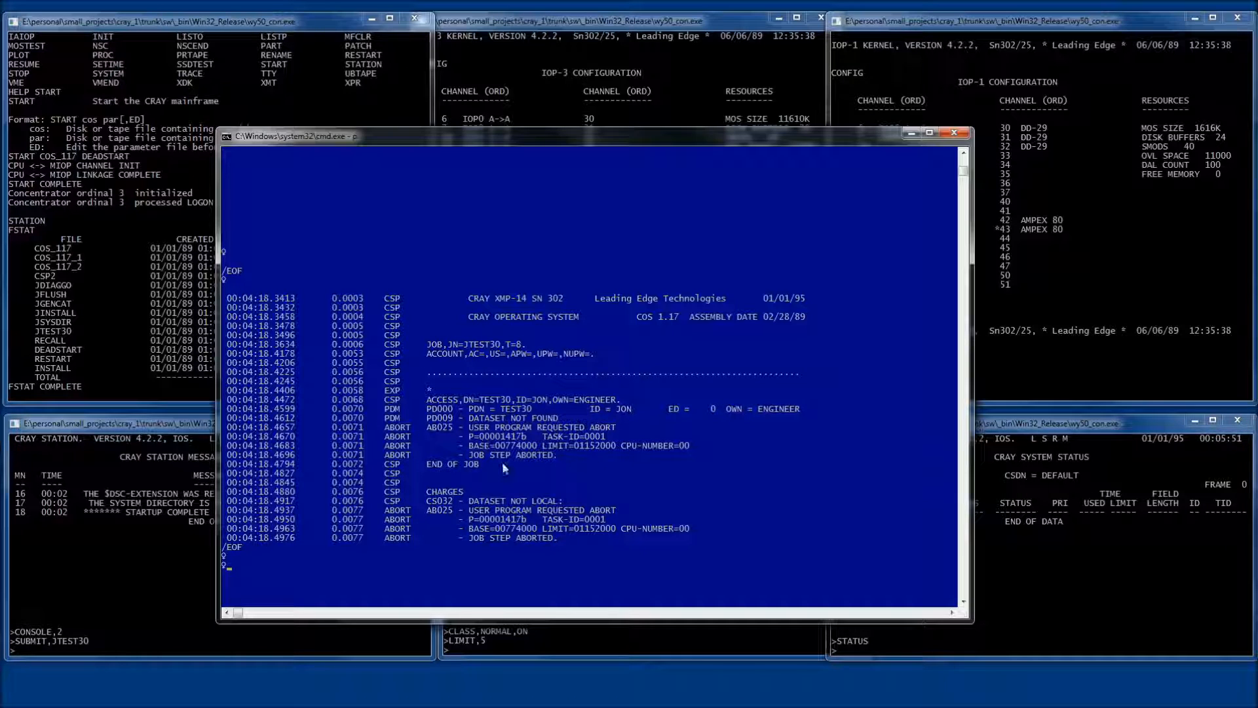
pyautogui.moveTo(463, 546)
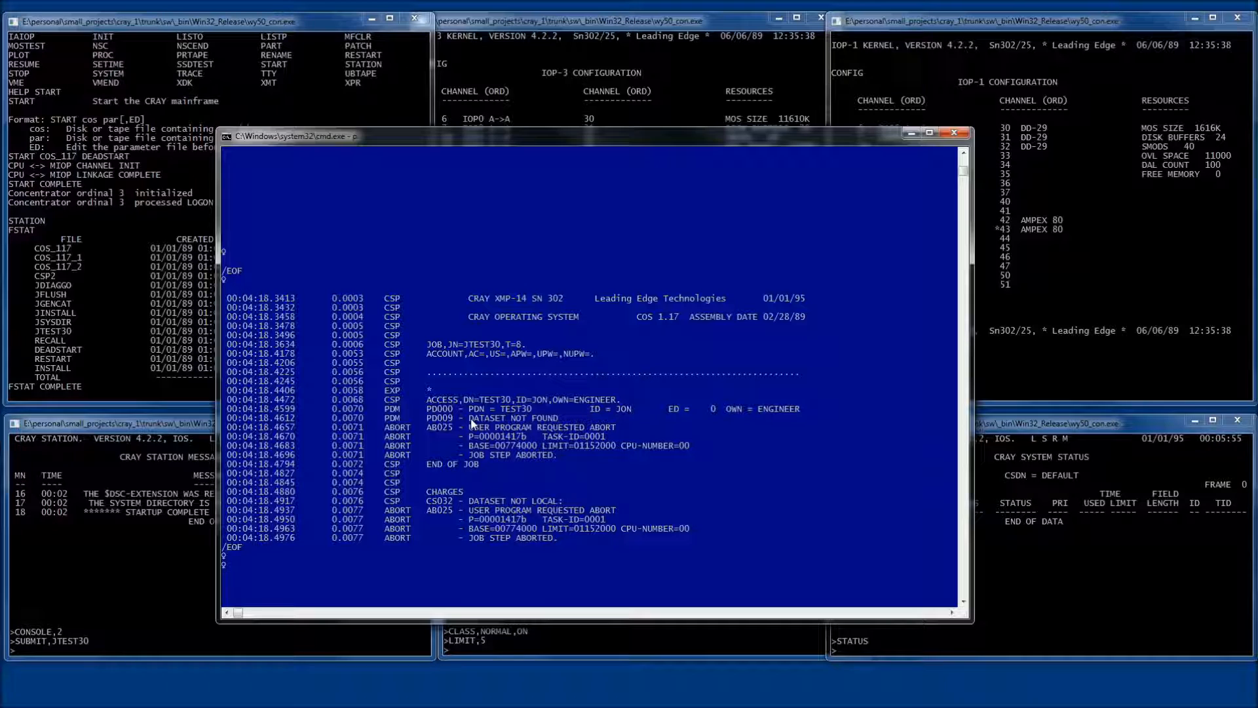
pyautogui.moveTo(552, 422)
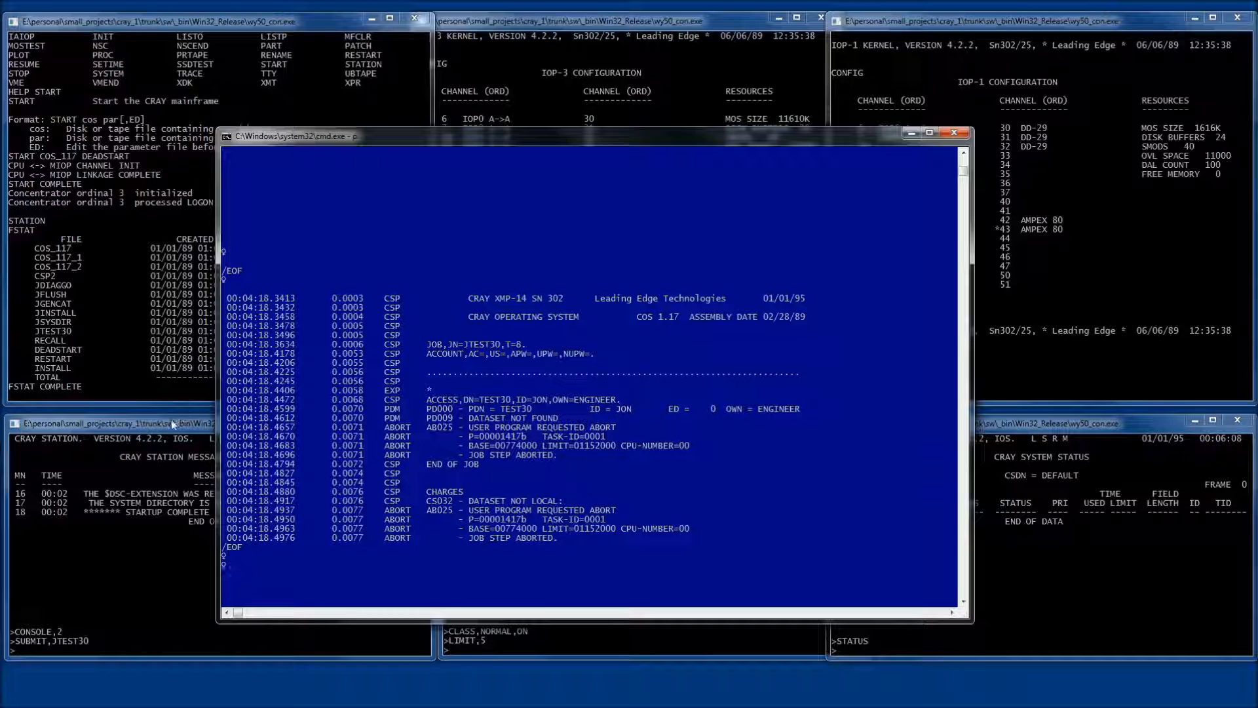
# Enter SUBMIT,JGENCAT in the station console
pyautogui.click(131, 424)
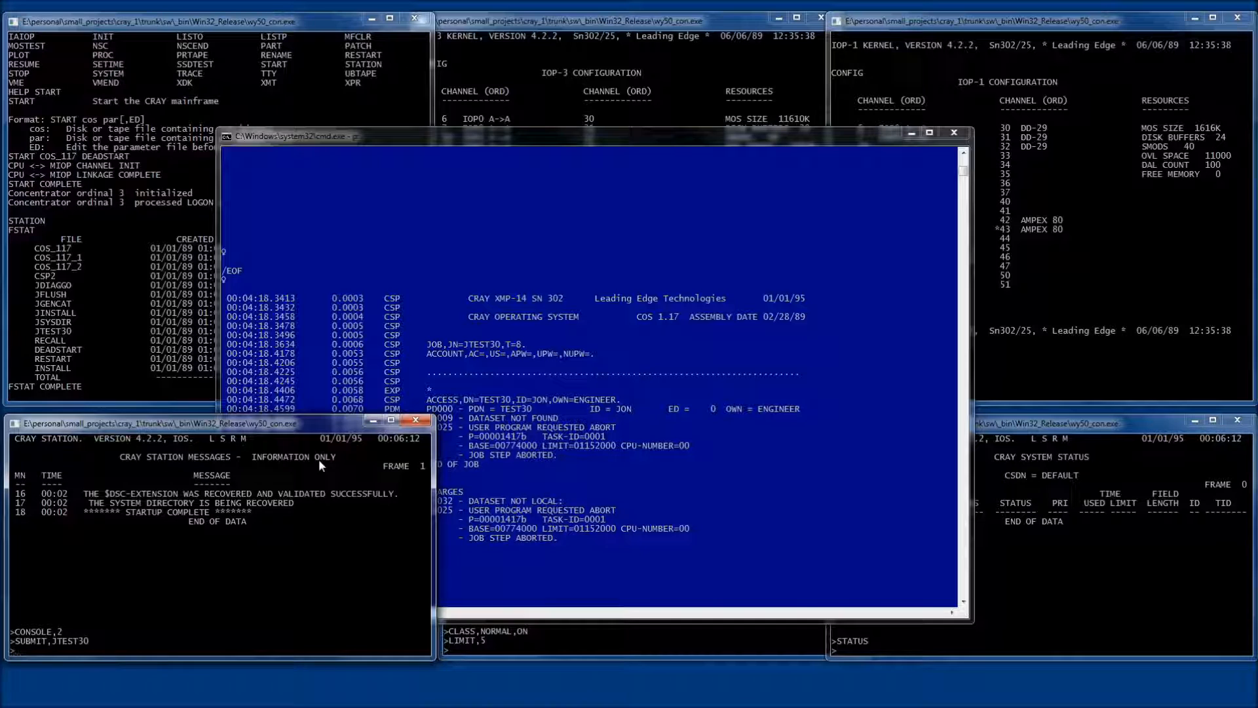
pyautogui.write('SU')
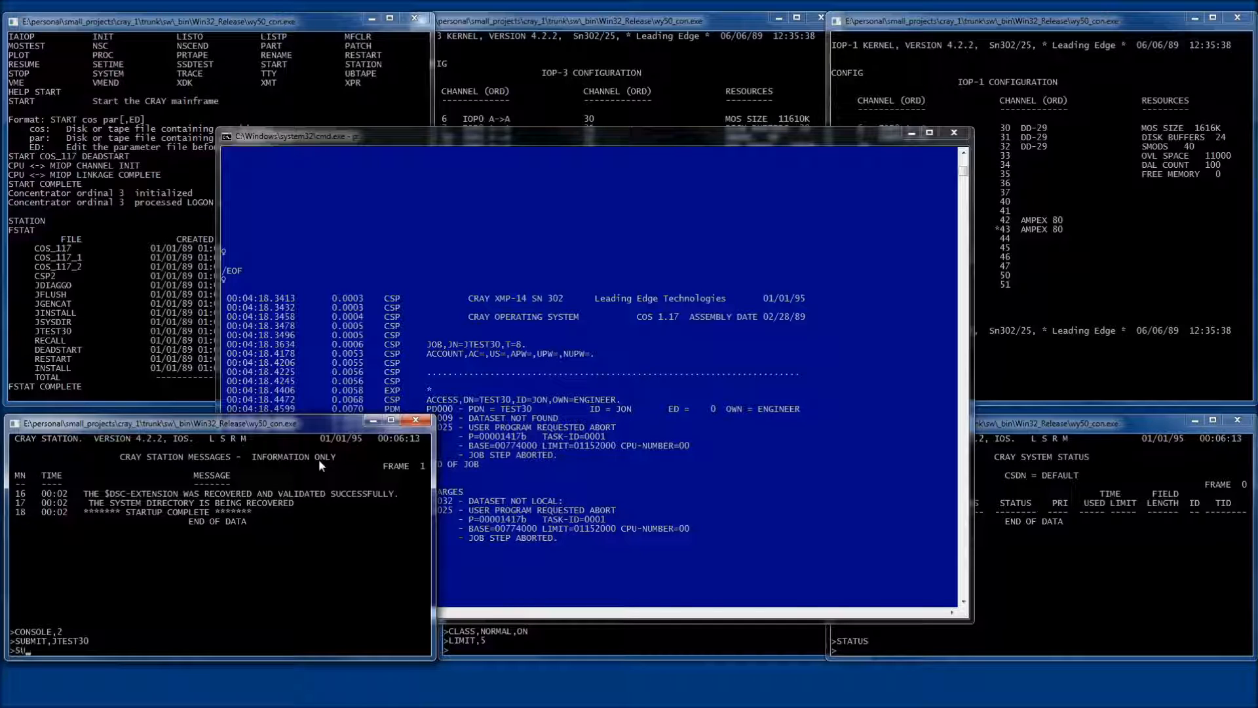
pyautogui.write('SUBMIT,J')
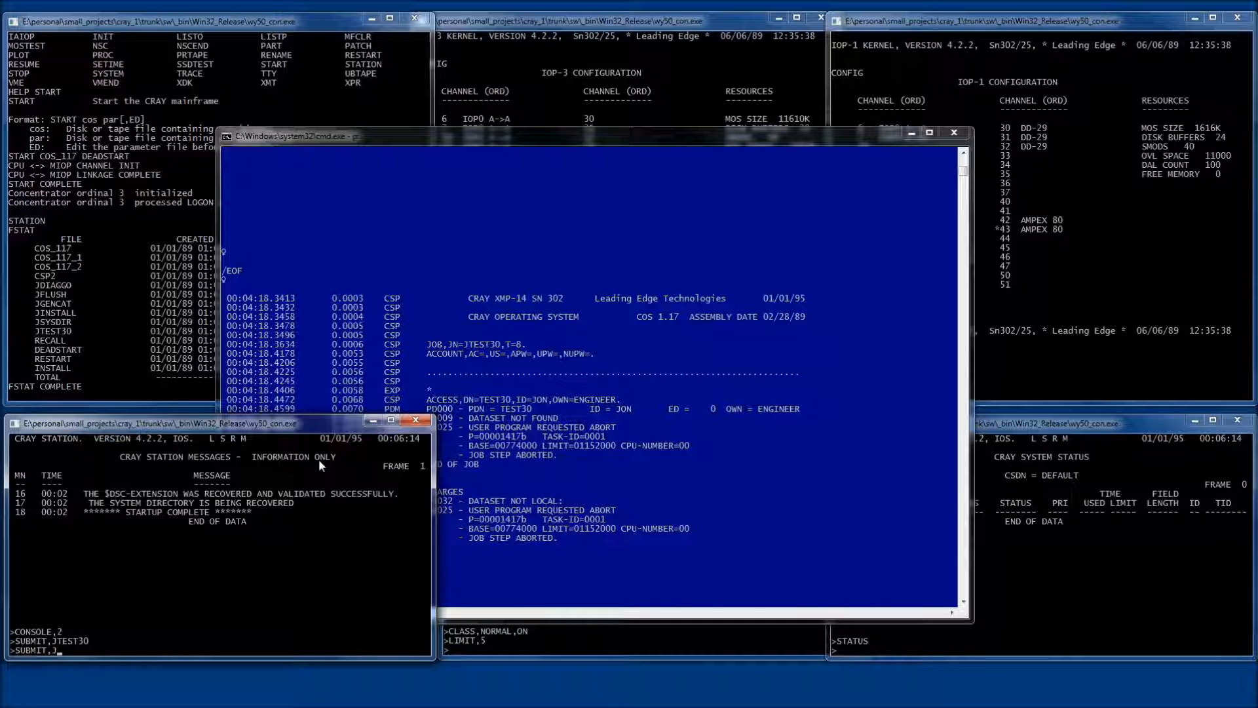
pyautogui.write('GENCAT')
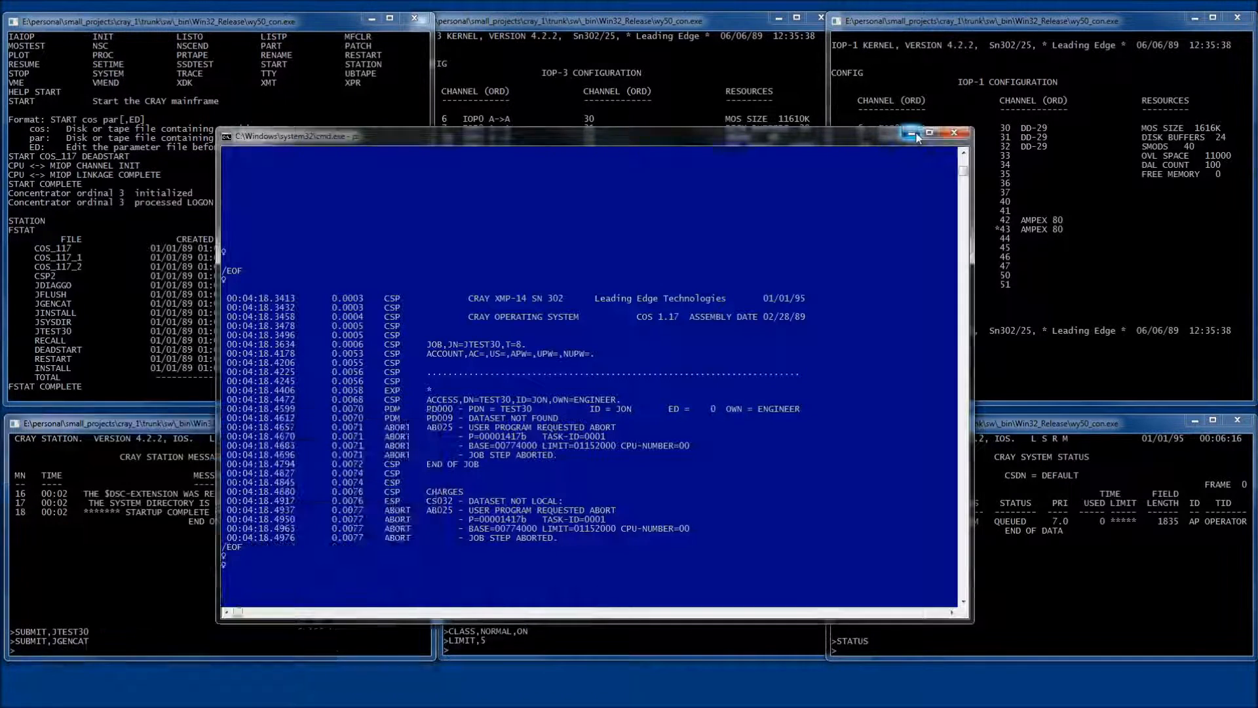
# Minimize the cmd line-printer window to reveal the terminal windows
pyautogui.click(955, 132)
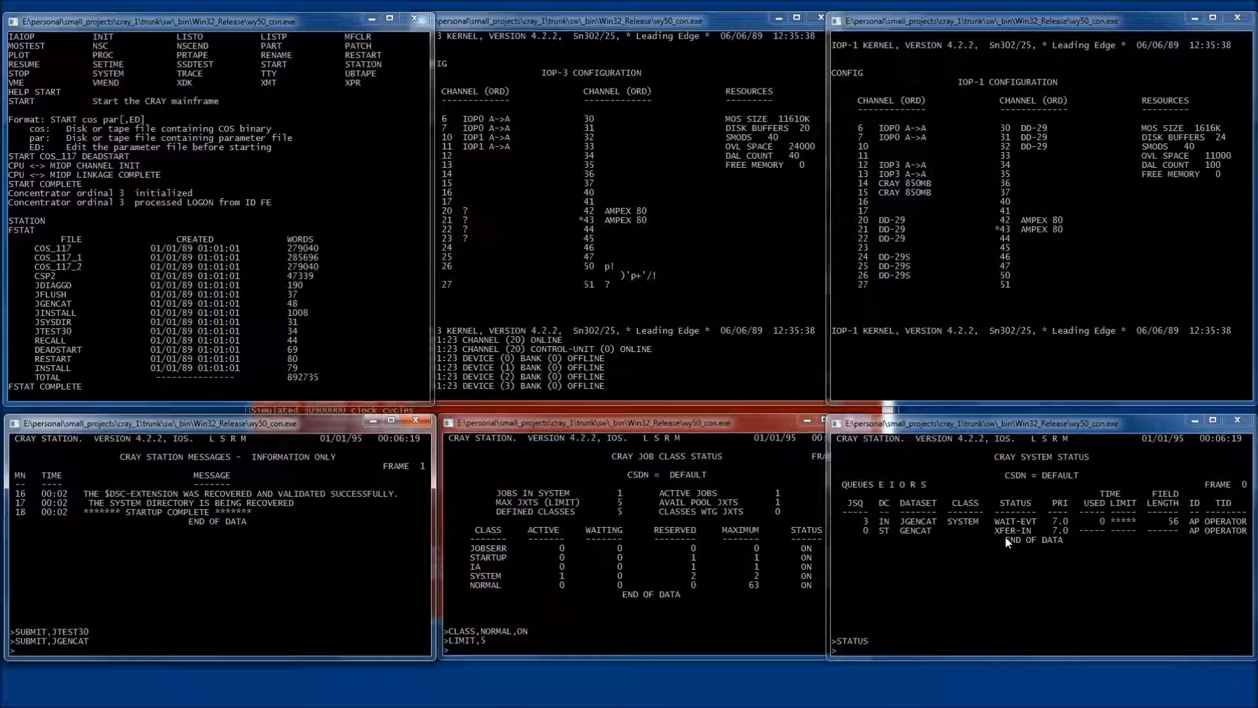
pyautogui.moveTo(909, 540)
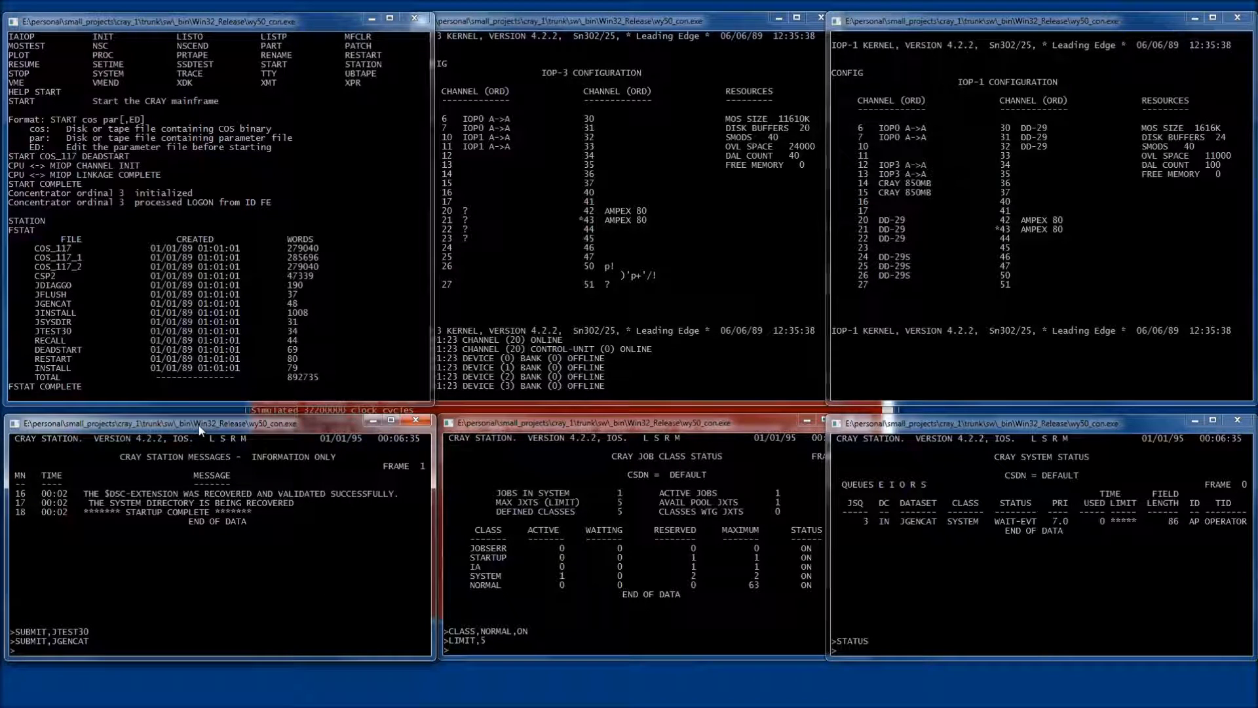
# Check station messages and answer GENCAT's request with REPLY,19,GO
pyautogui.write('SIMSG')
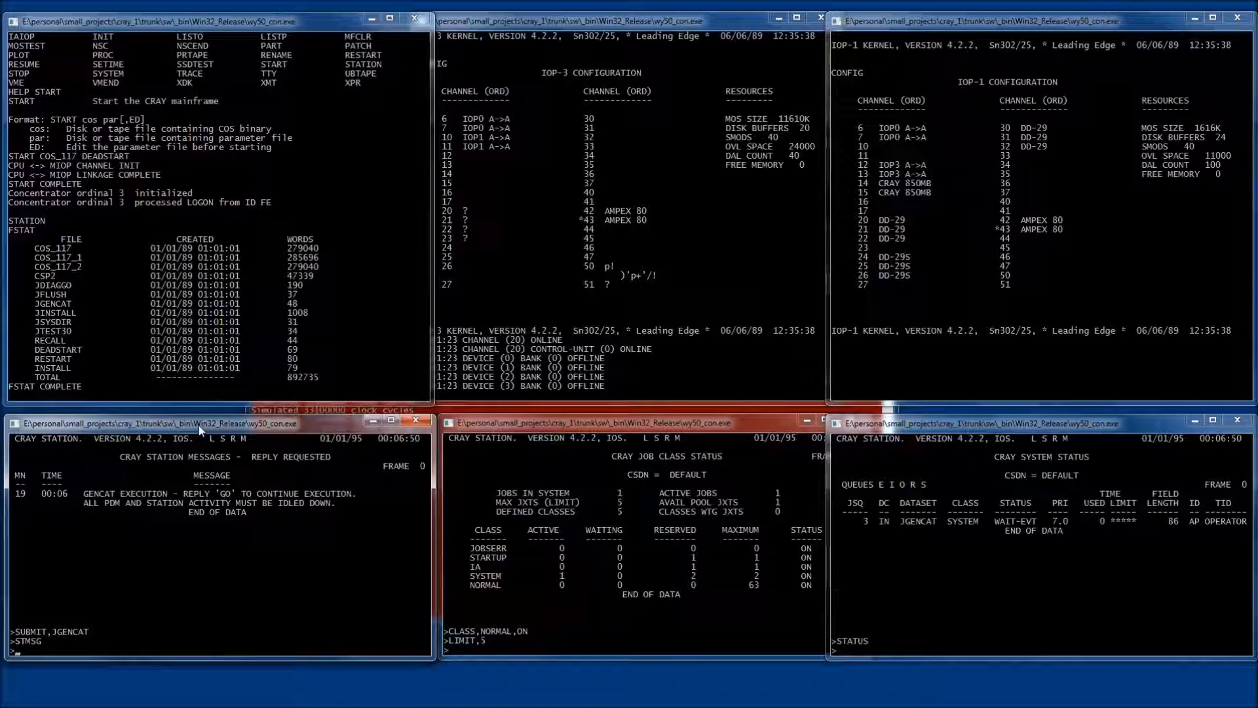
pyautogui.write('REPLY,')
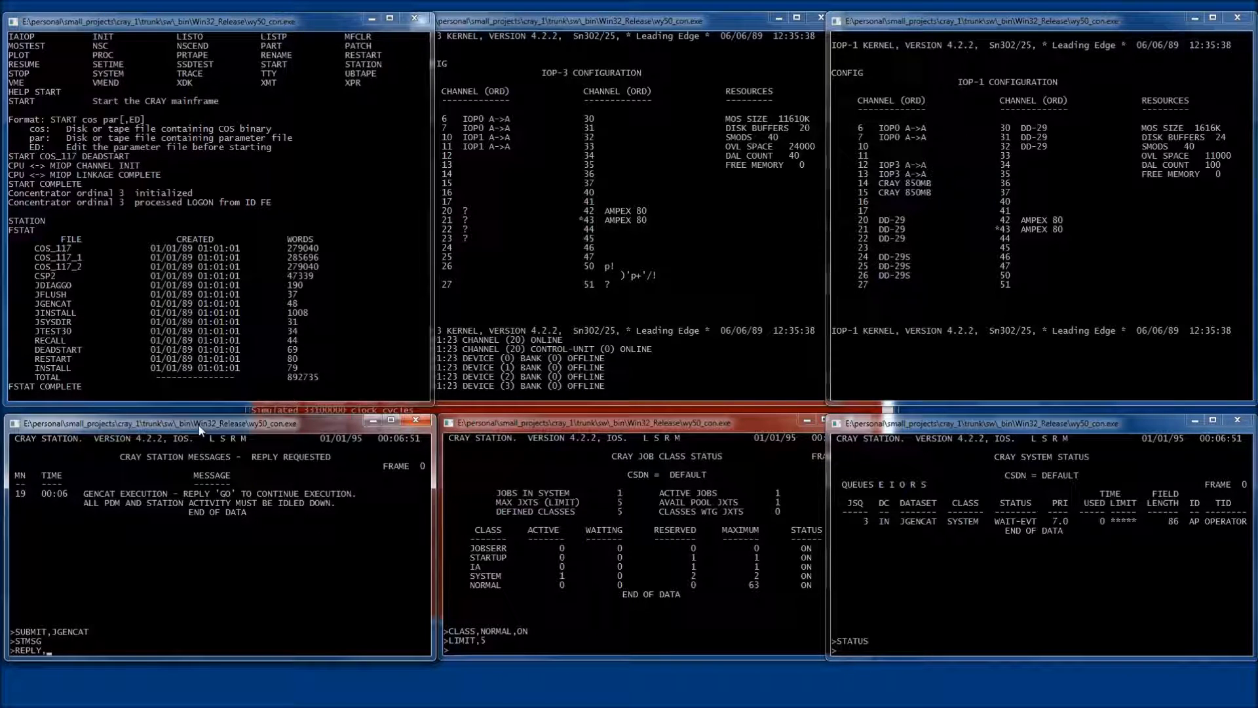
pyautogui.write('19,GO')
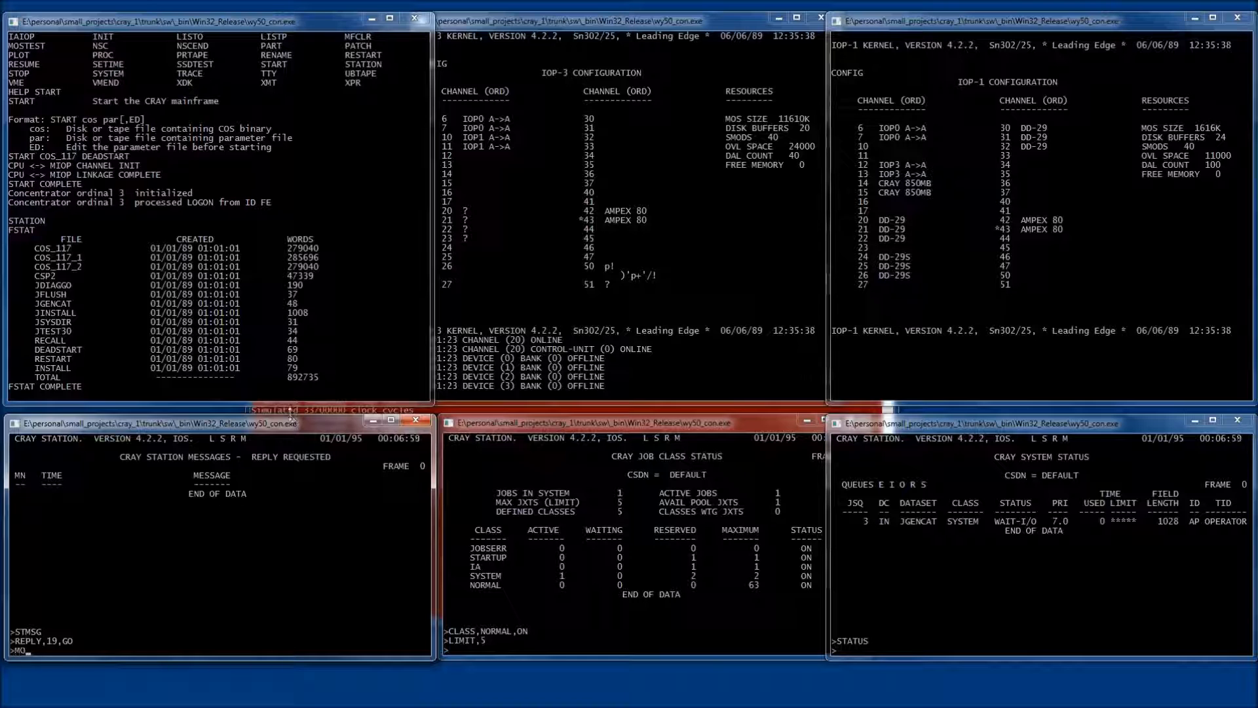
# Start MONITOR,CPU in the station console and begin MONITOR,DISK in the job class terminal
pyautogui.write('MONITOR,CPU')
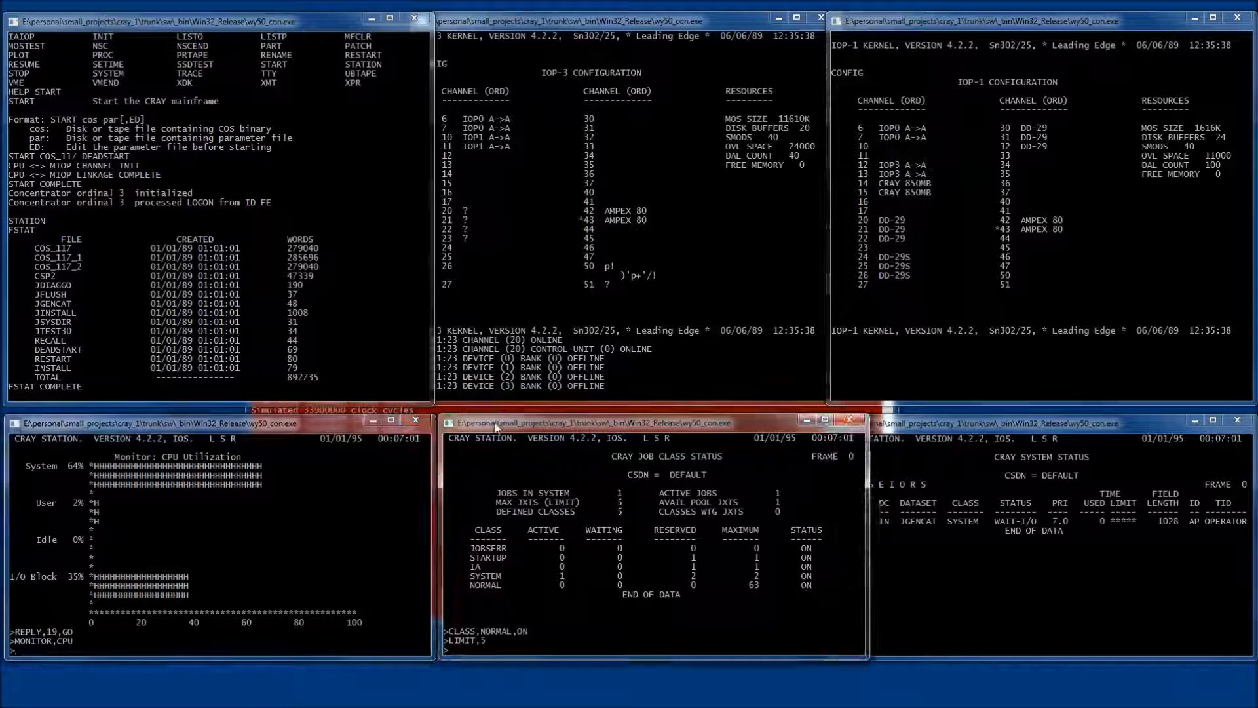
pyautogui.write('MONITOR,DISK')
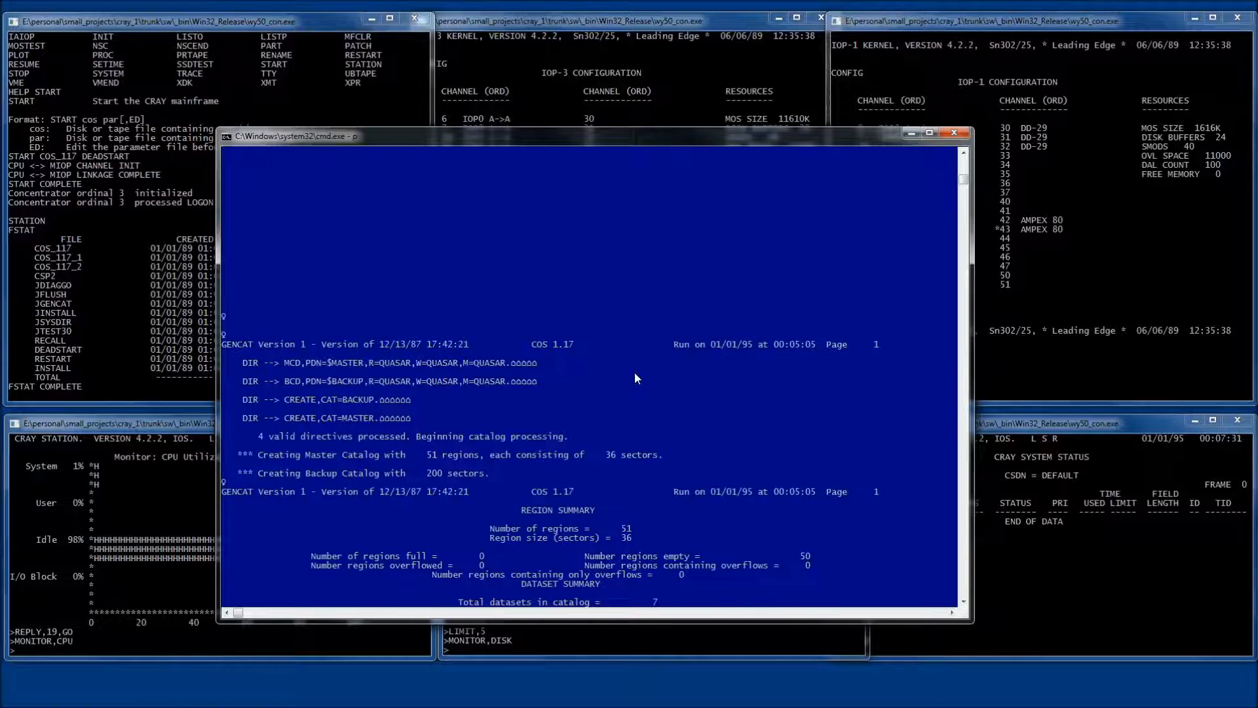
# Scroll through the GENCAT printout to the job log ending 'GENCAT complete'
pyautogui.scroll(-3)
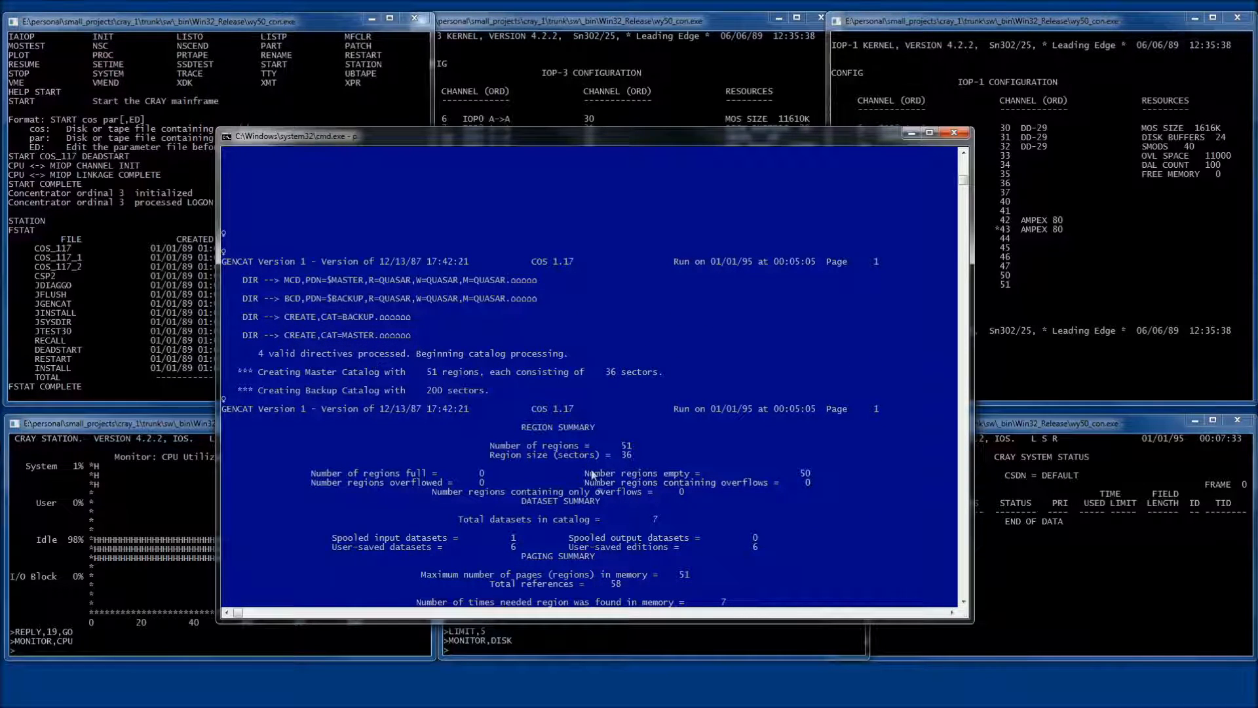
pyautogui.scroll(-3)
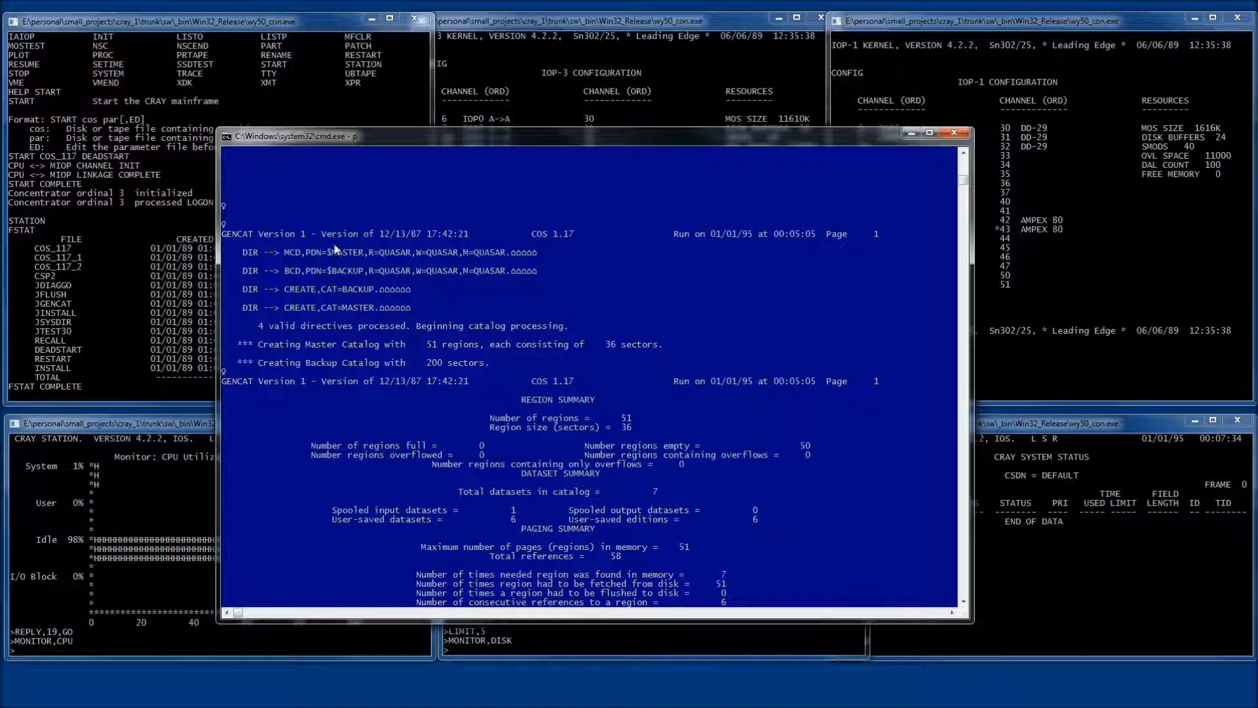
pyautogui.scroll(-3)
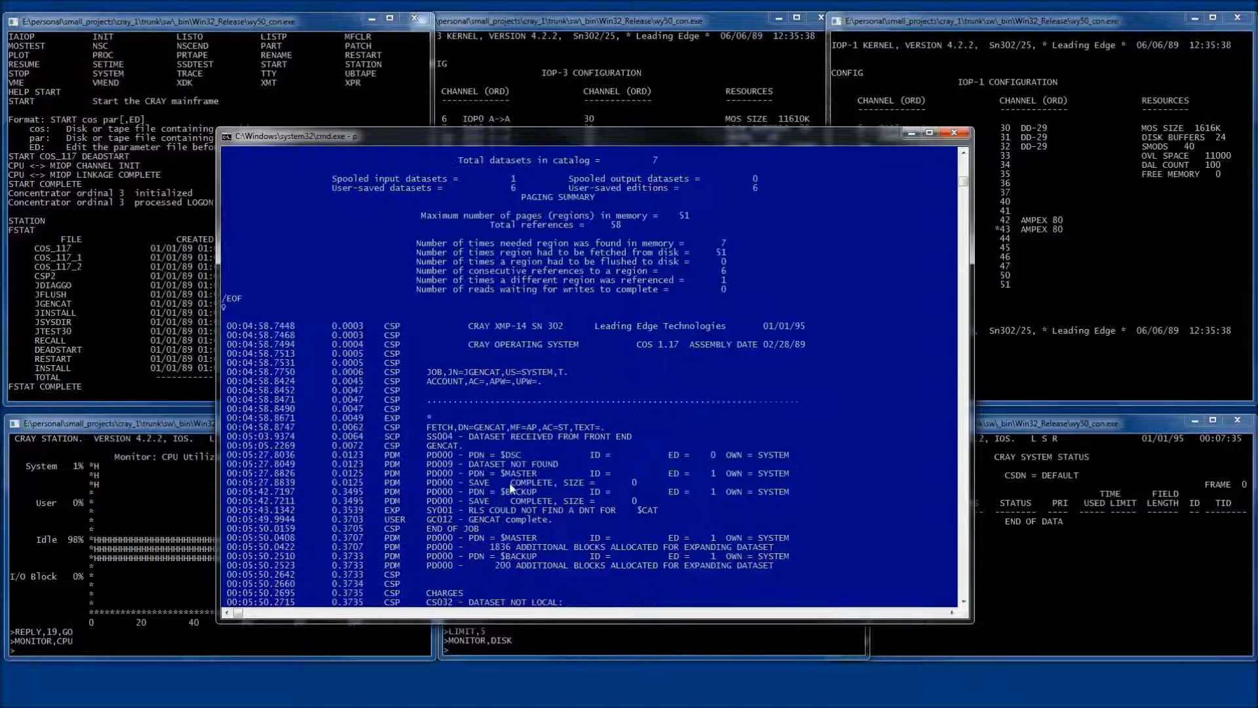